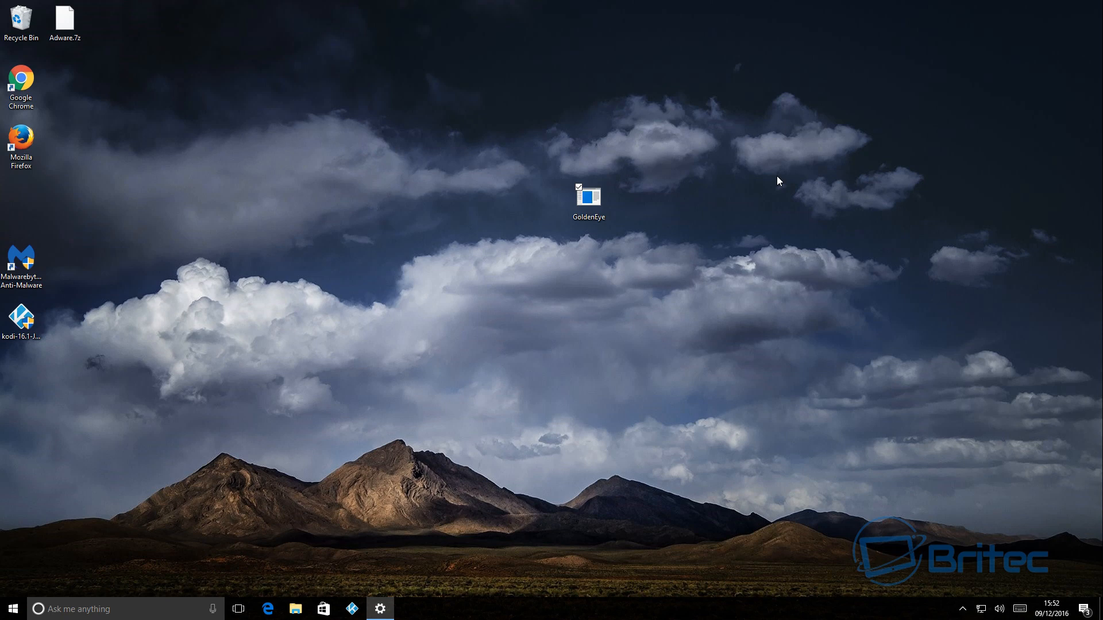
mouse_move(694, 130)
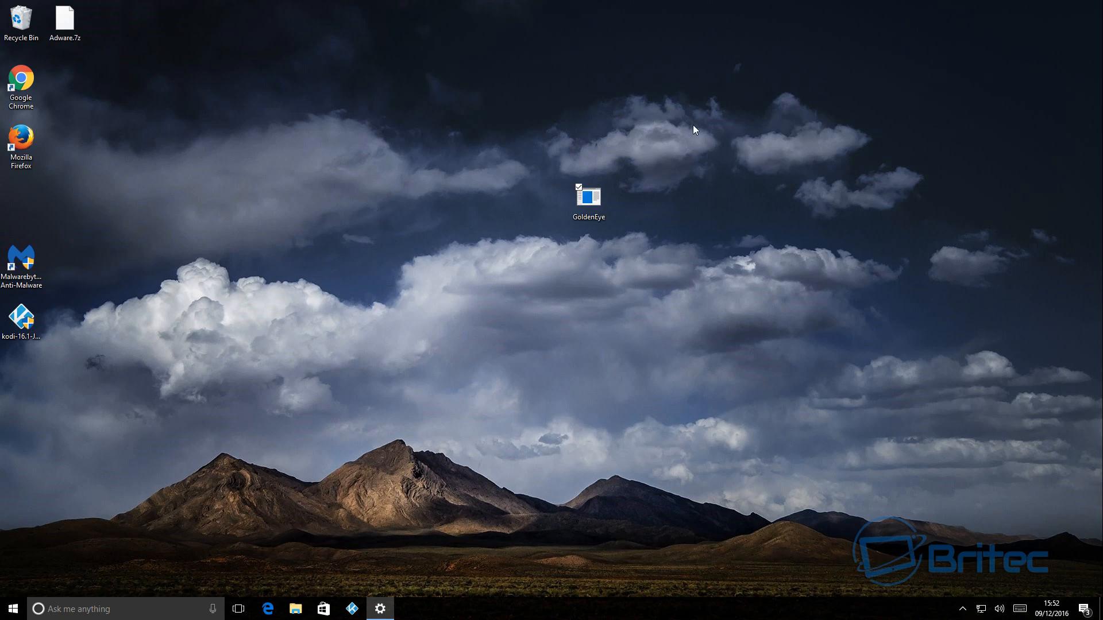
Run GoldenEye as administrator and bring up Task Manager from the taskbar
right_click(589, 195)
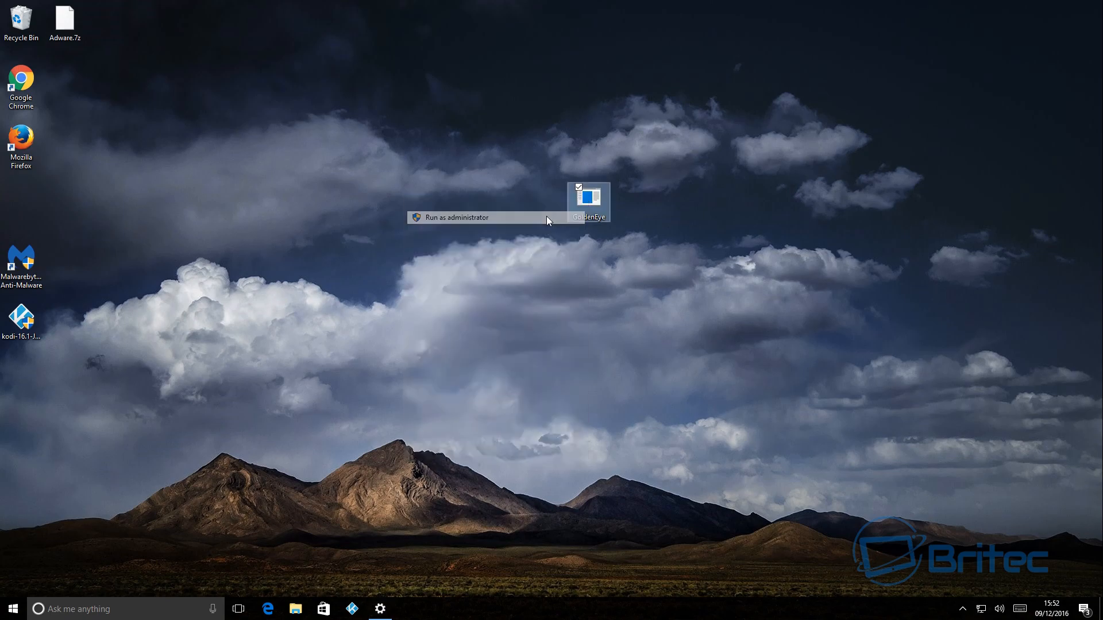
click(456, 217)
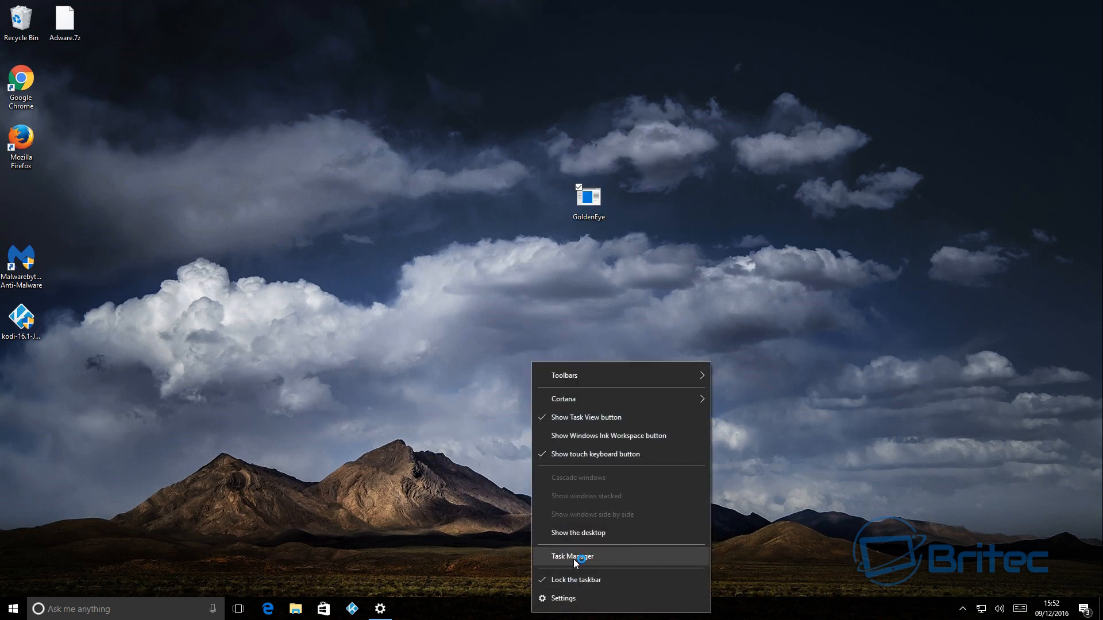
click(572, 557)
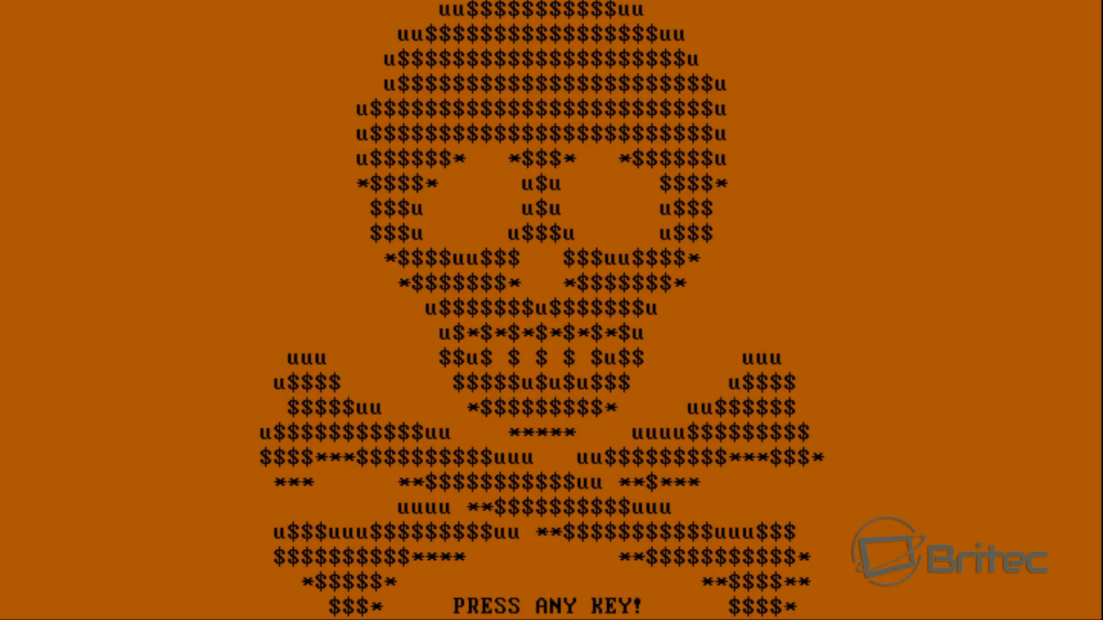
key(space)
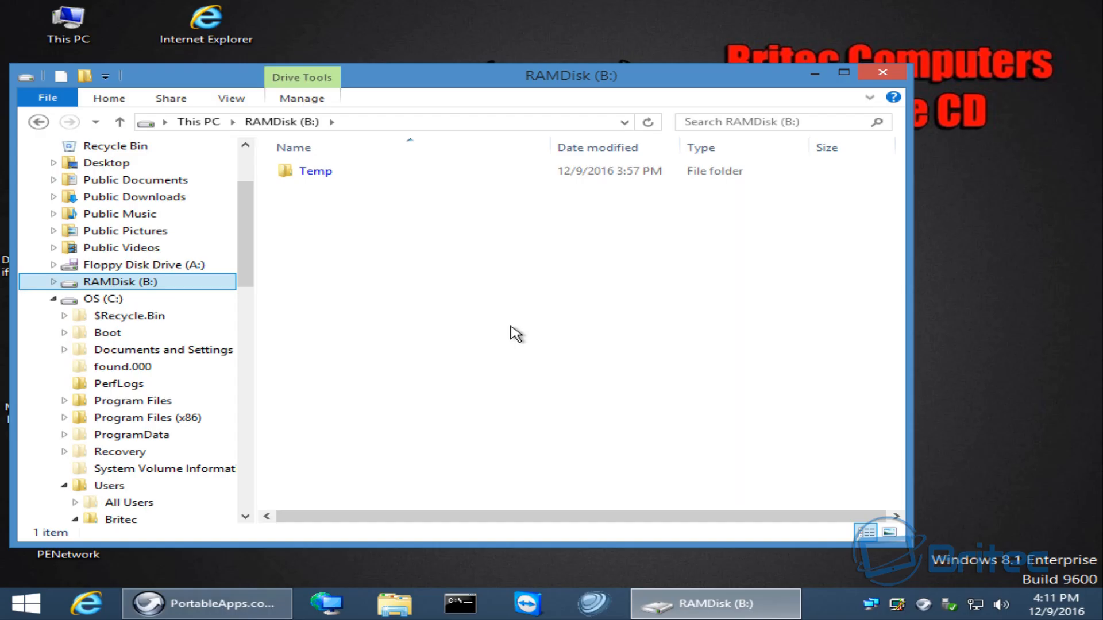
mouse_move(324, 244)
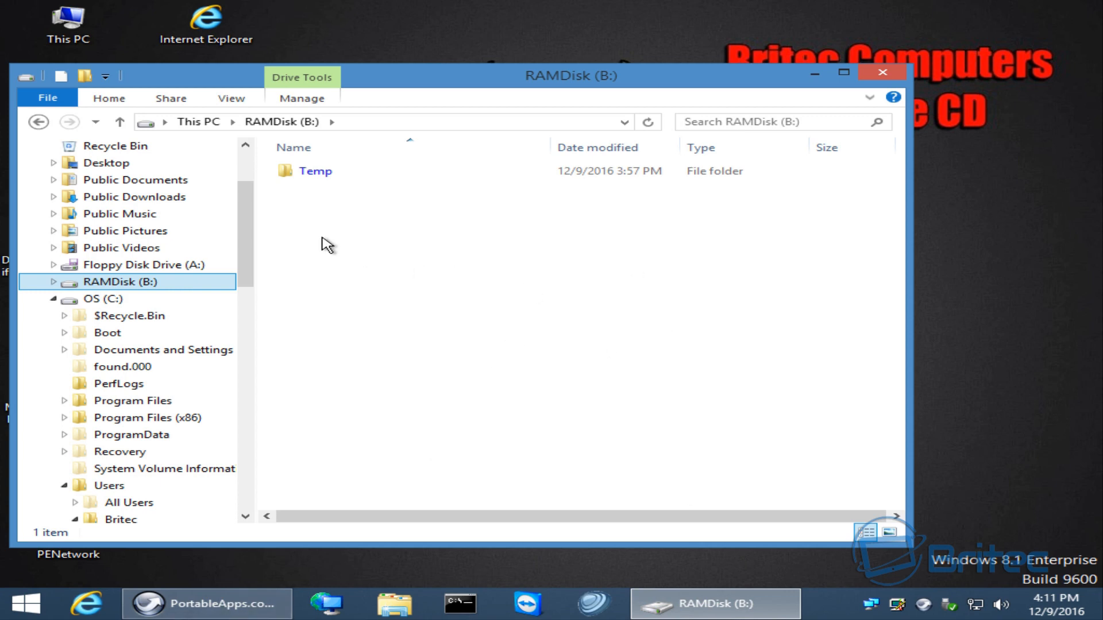
Open the OS (C:) drive from the navigation pane and select the Users folder
click(102, 298)
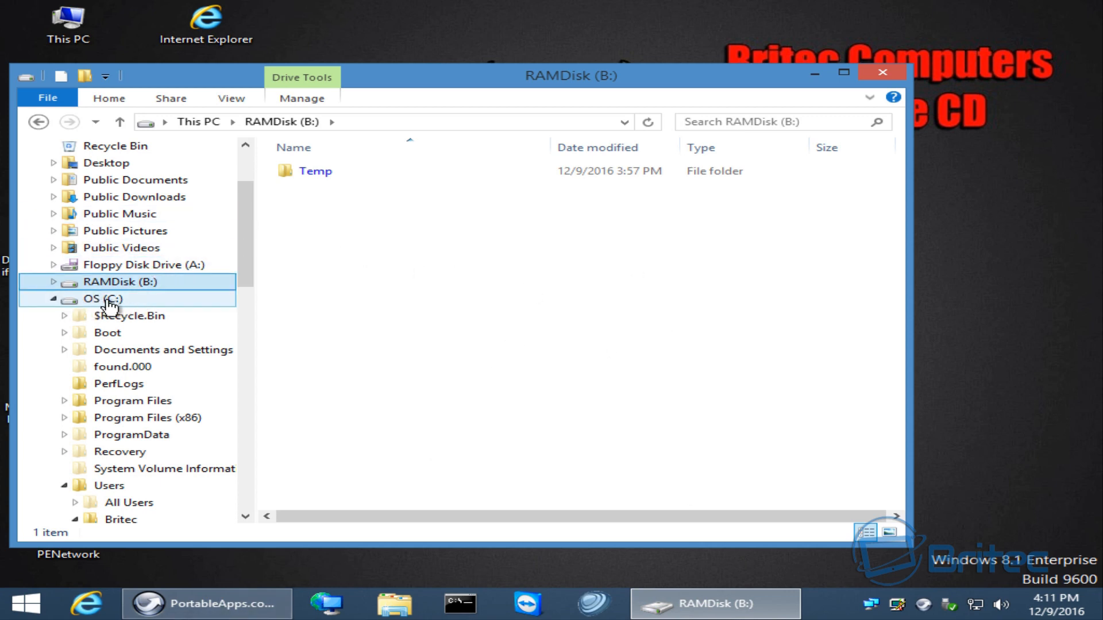
click(101, 299)
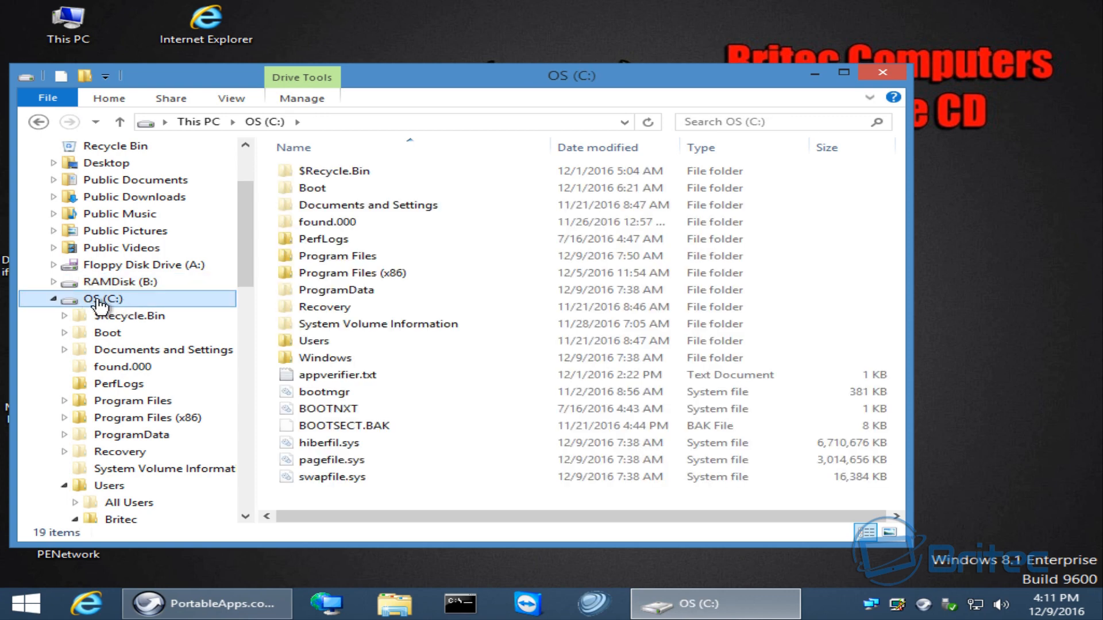
click(314, 341)
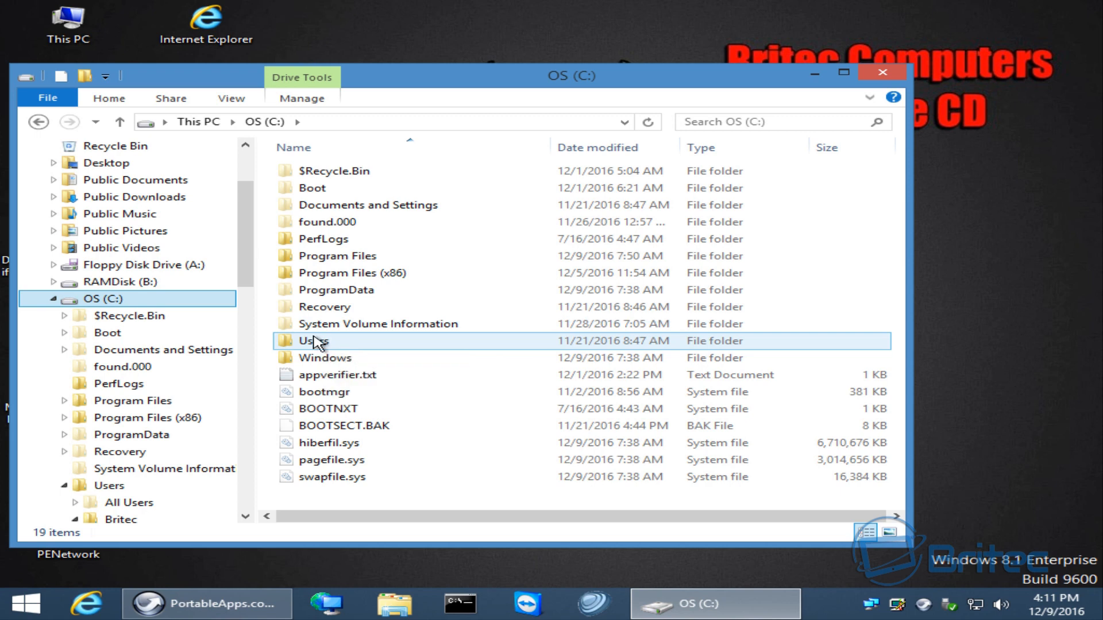
mouse_move(313, 341)
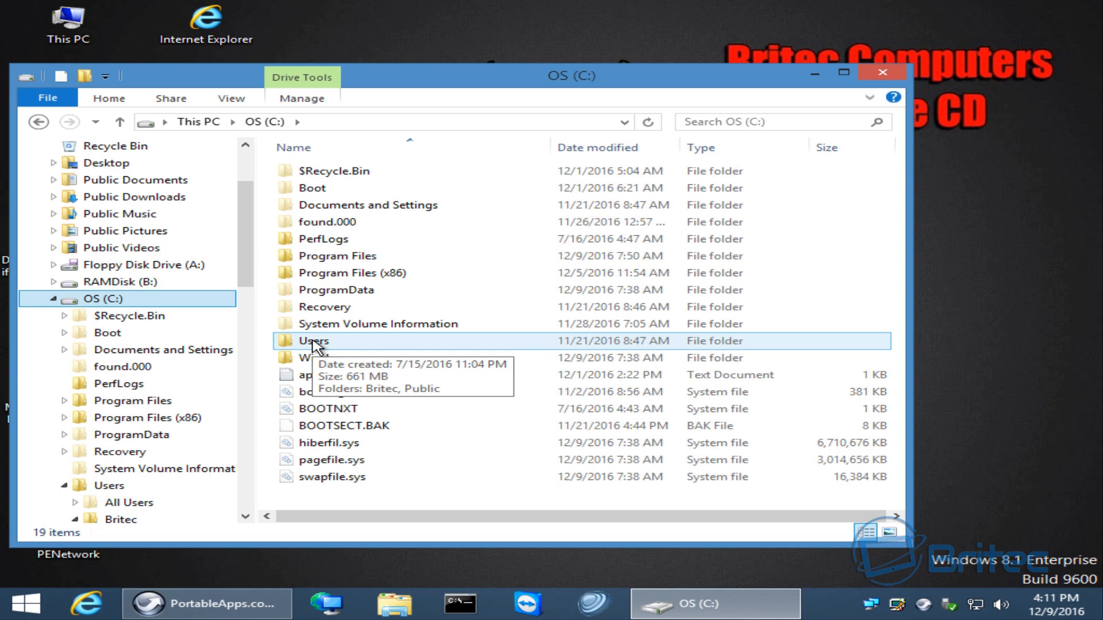
Open Users, then the user's profile folder, then Pictures
double_click(313, 340)
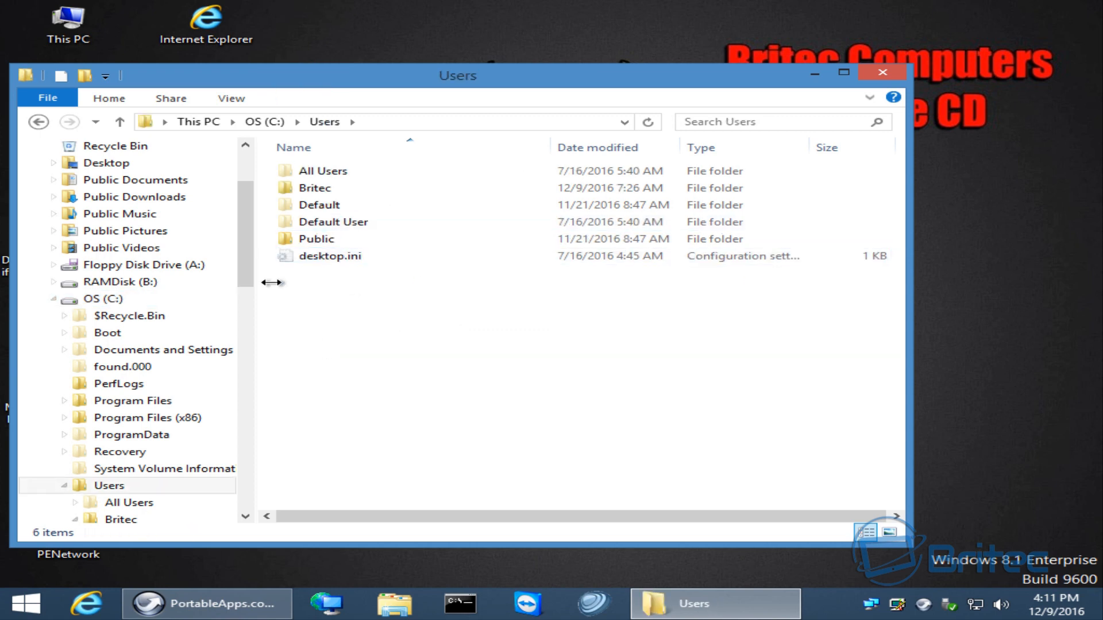
double_click(314, 187)
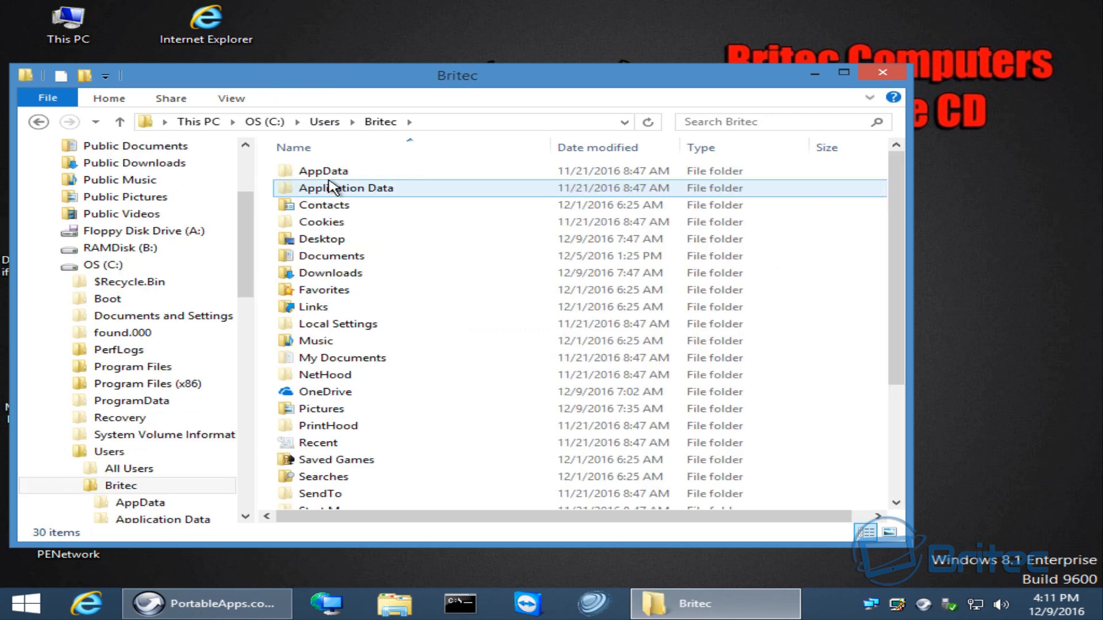
double_click(322, 408)
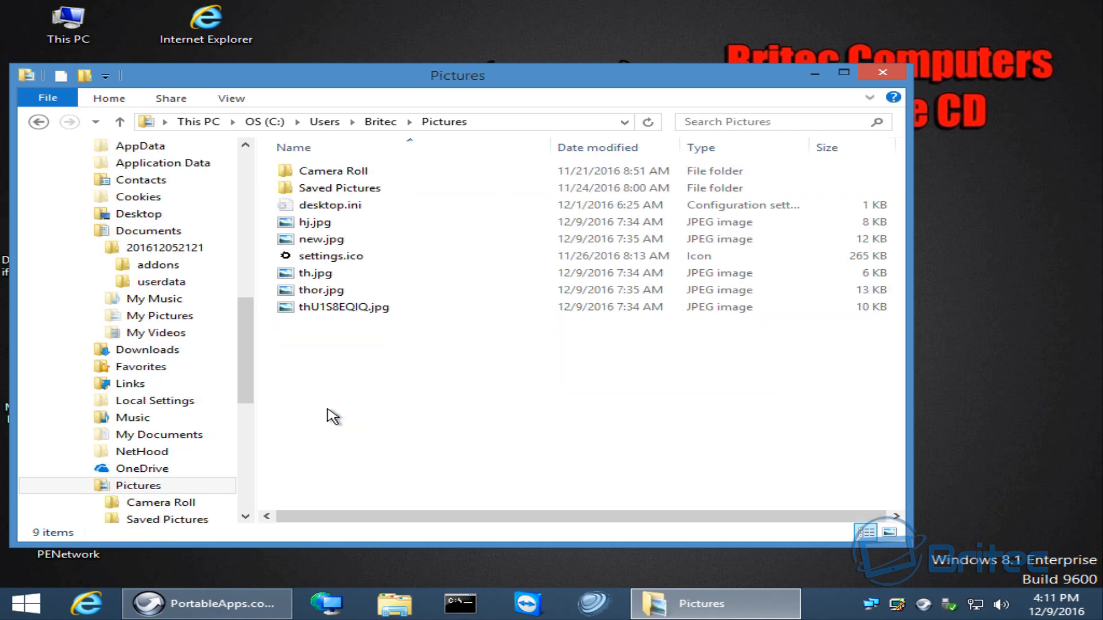
View thor.jpg, th.jpg and new.jpg in Photo Viewer to confirm they're intact, then close them
click(344, 306)
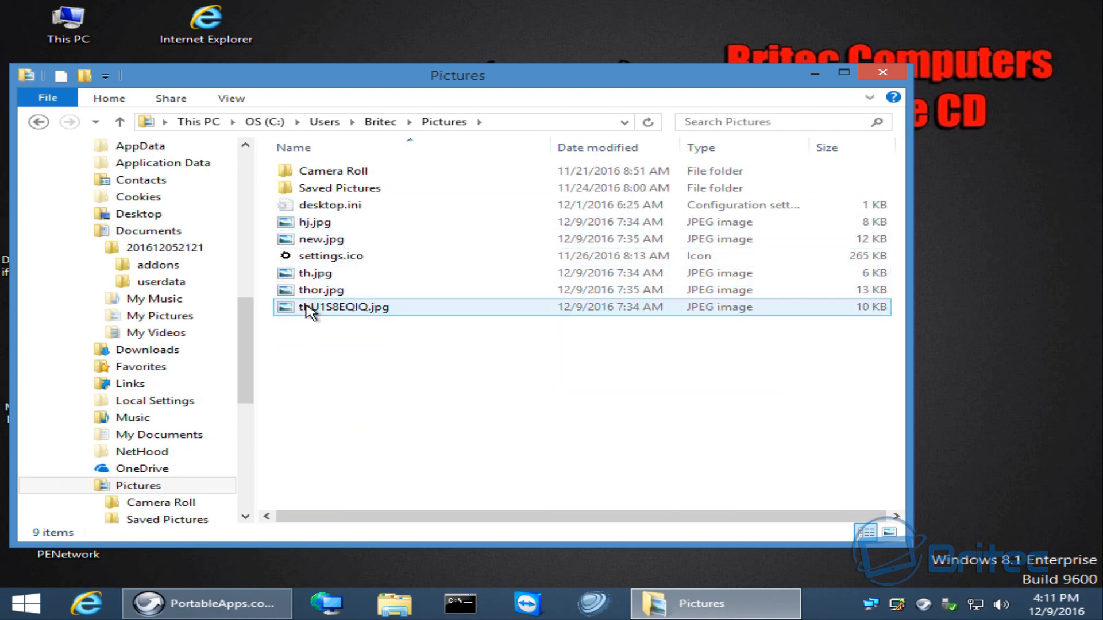
double_click(344, 307)
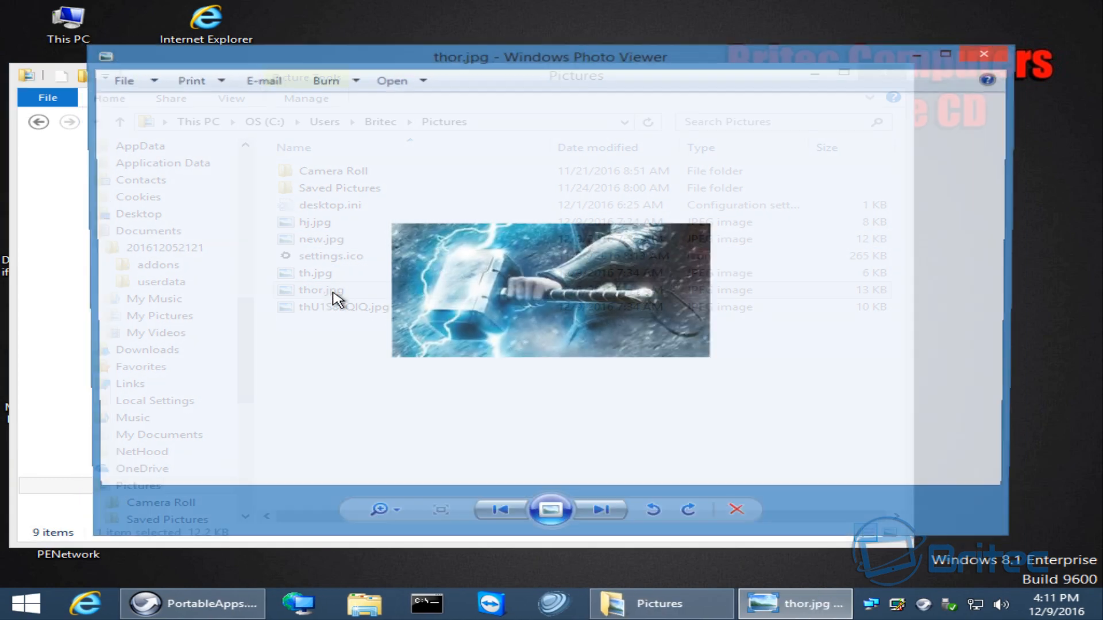
click(984, 53)
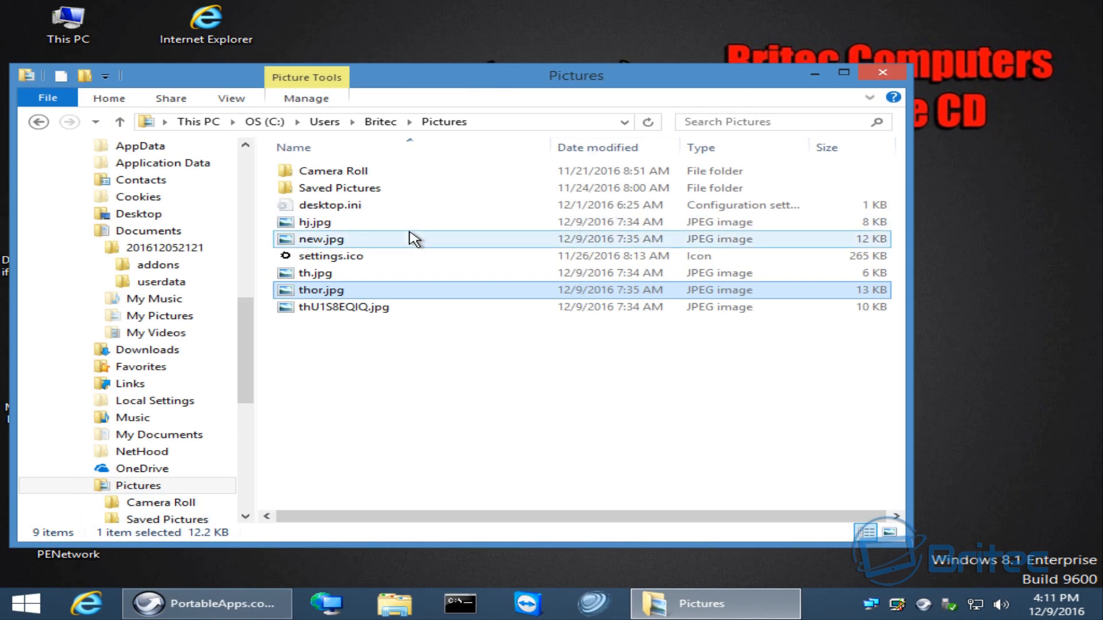
double_click(315, 273)
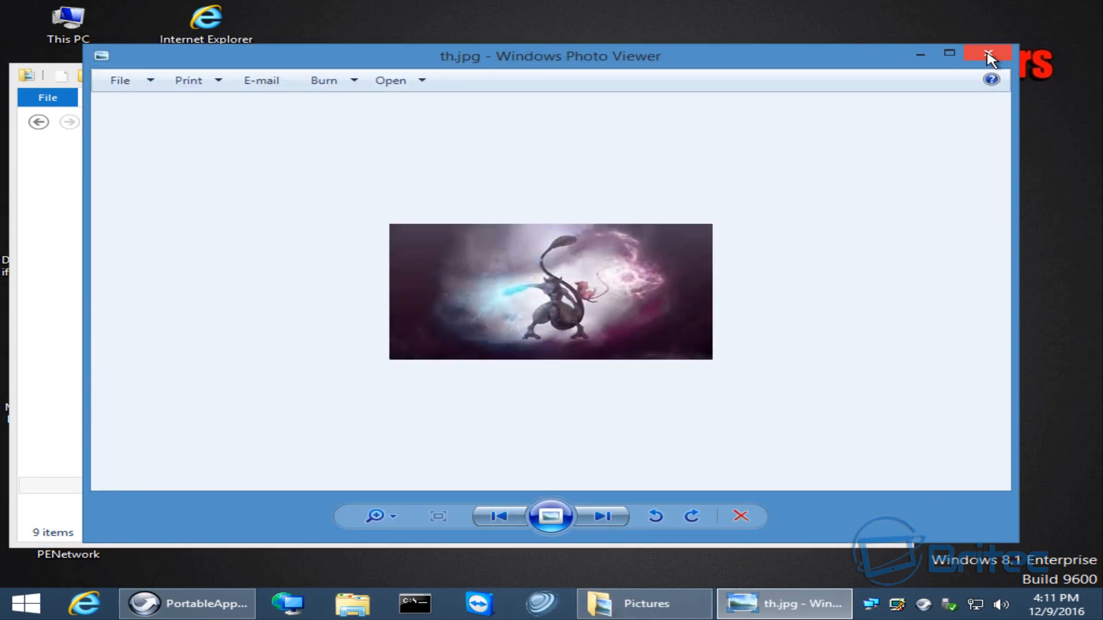
click(602, 515)
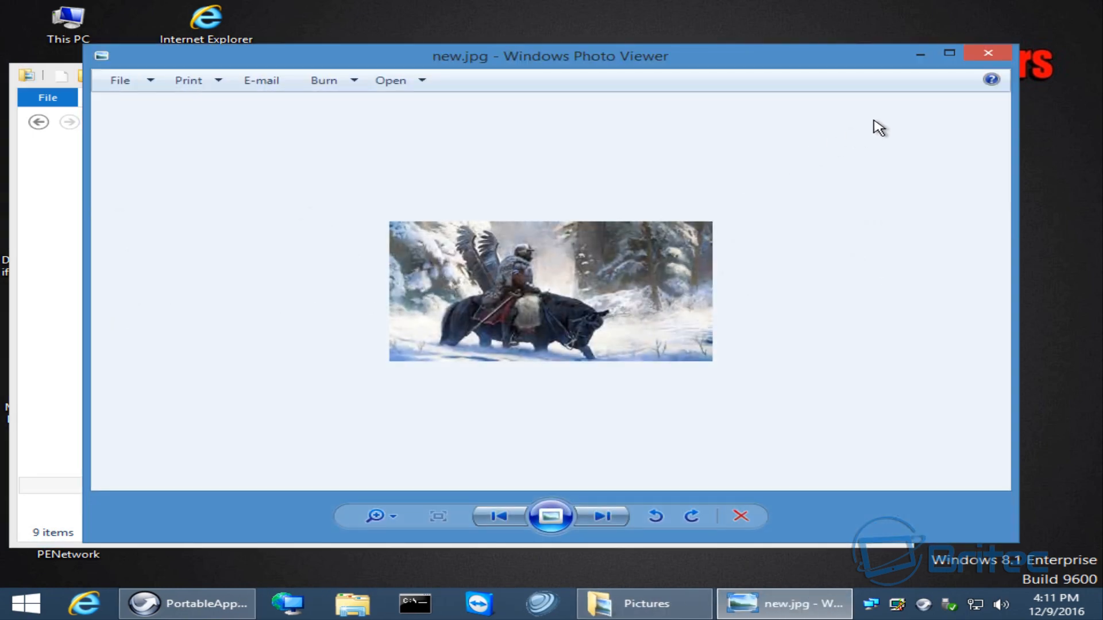
click(643, 604)
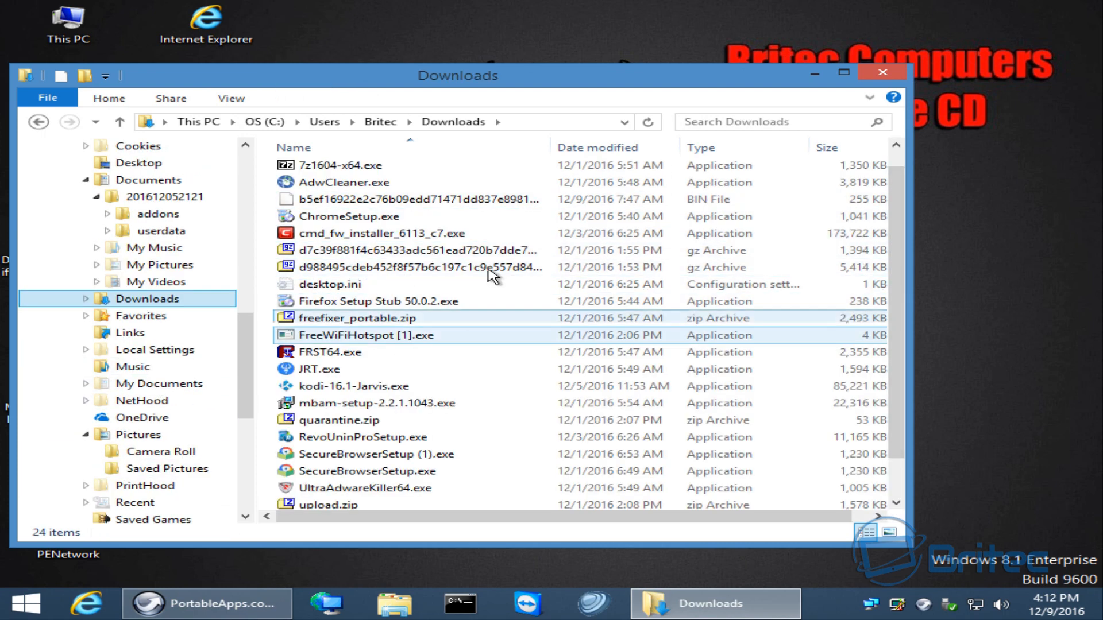
click(361, 436)
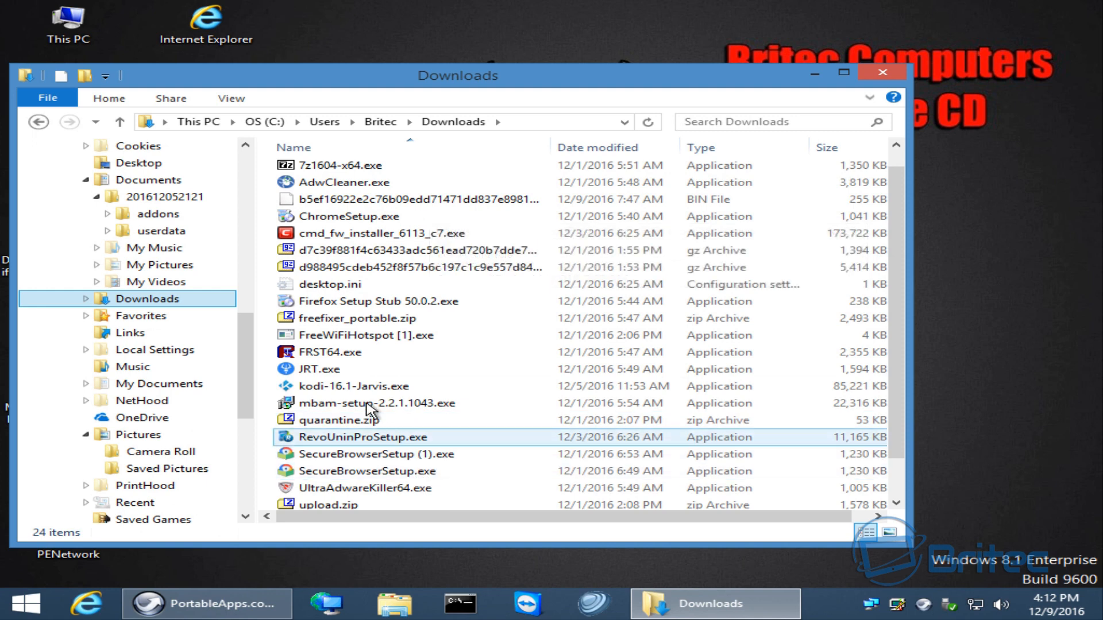
click(319, 369)
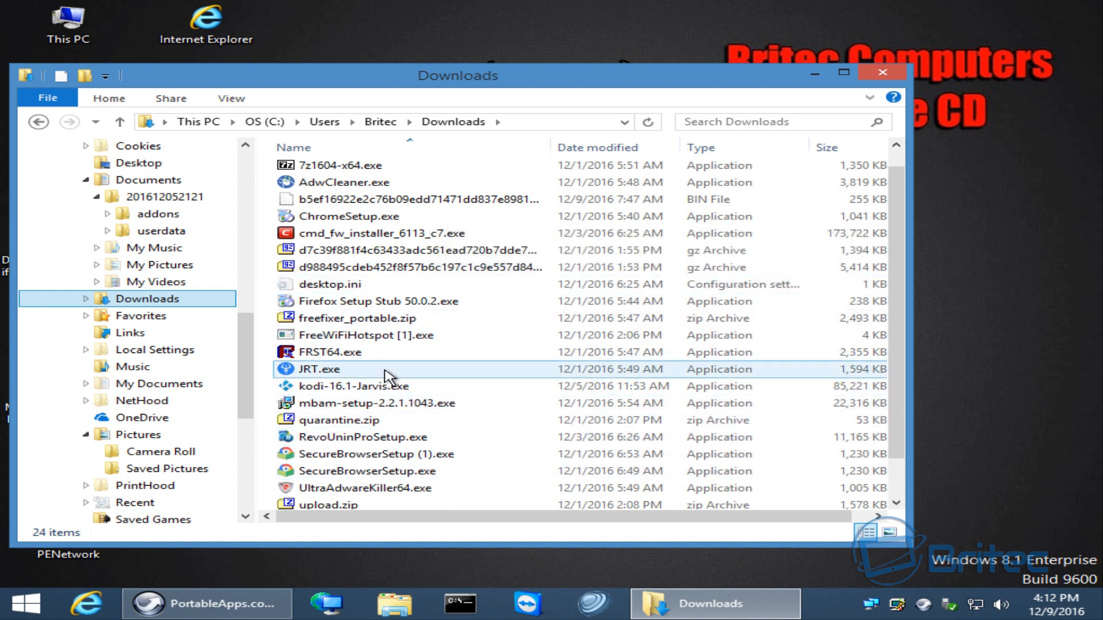
mouse_move(499, 403)
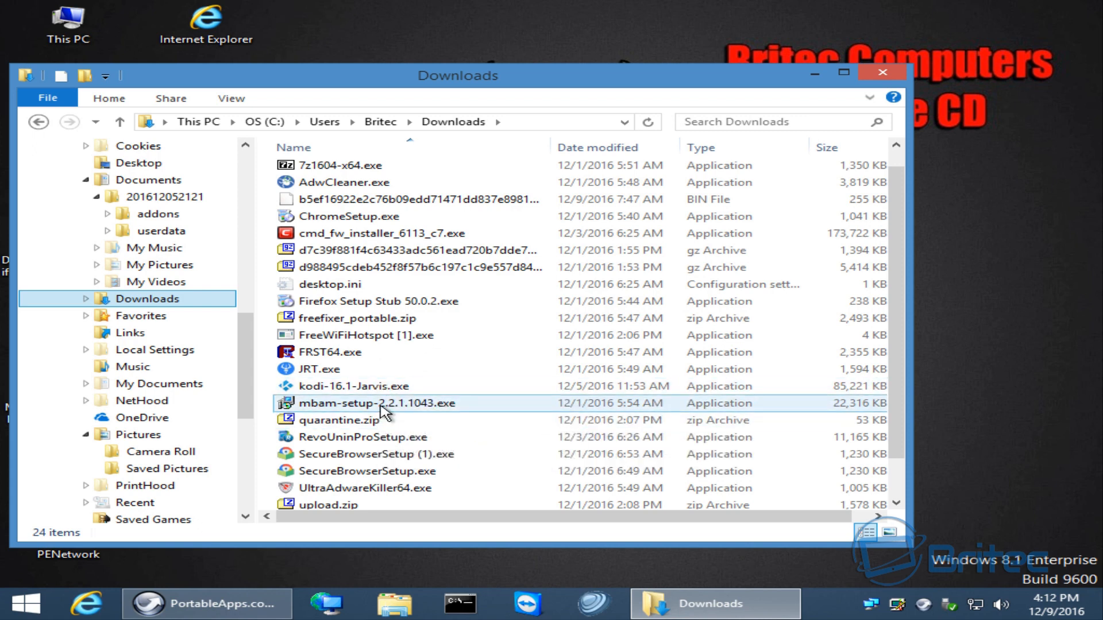
mouse_move(383, 406)
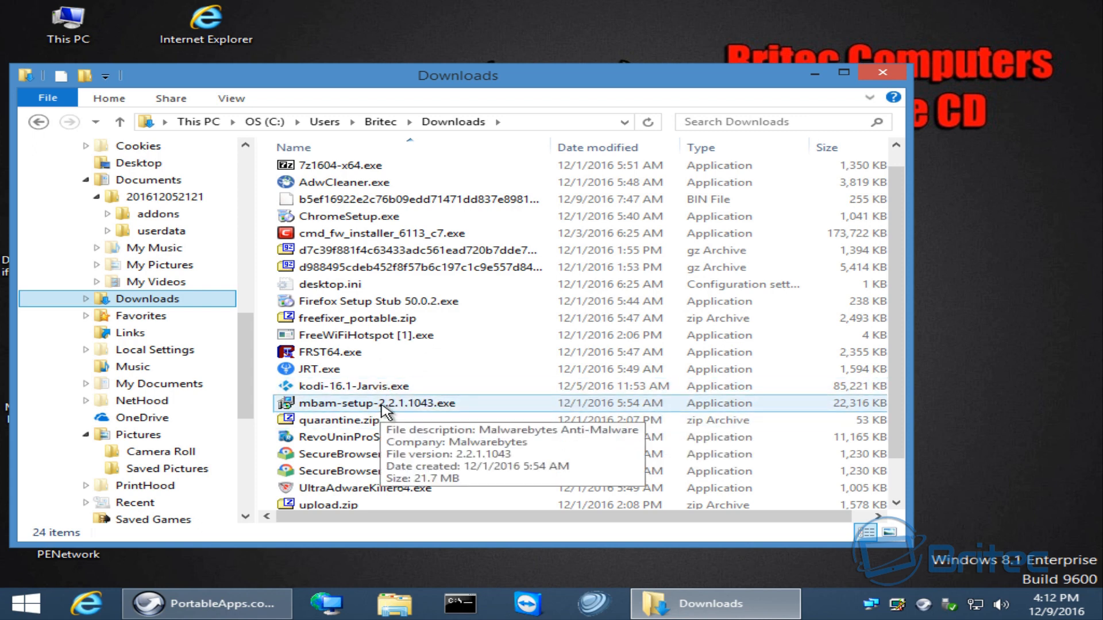
mouse_move(383, 414)
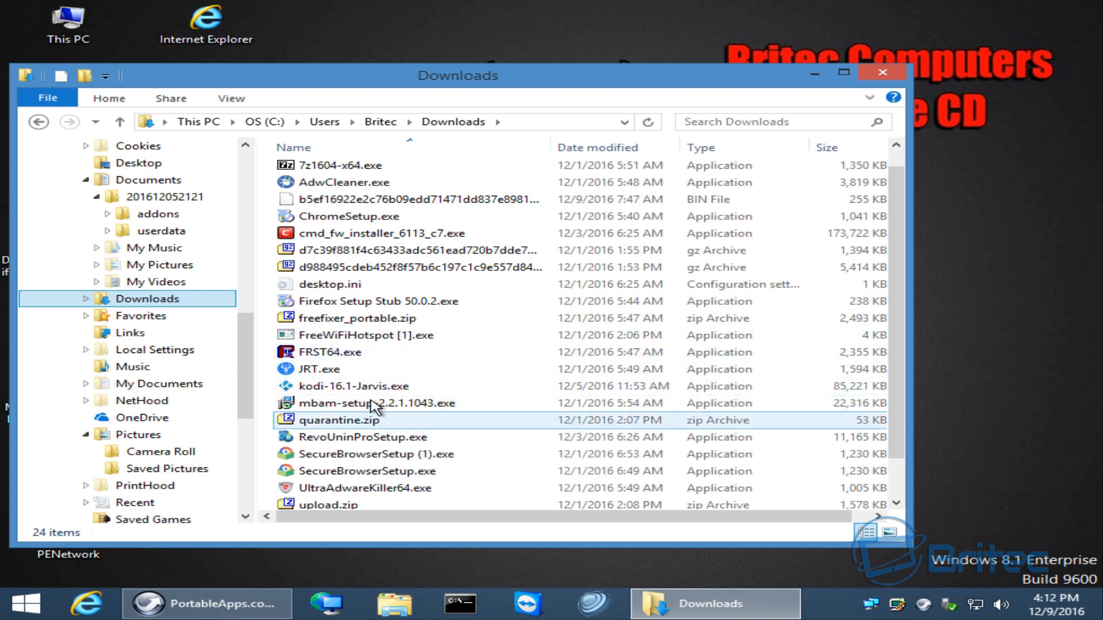
double_click(329, 351)
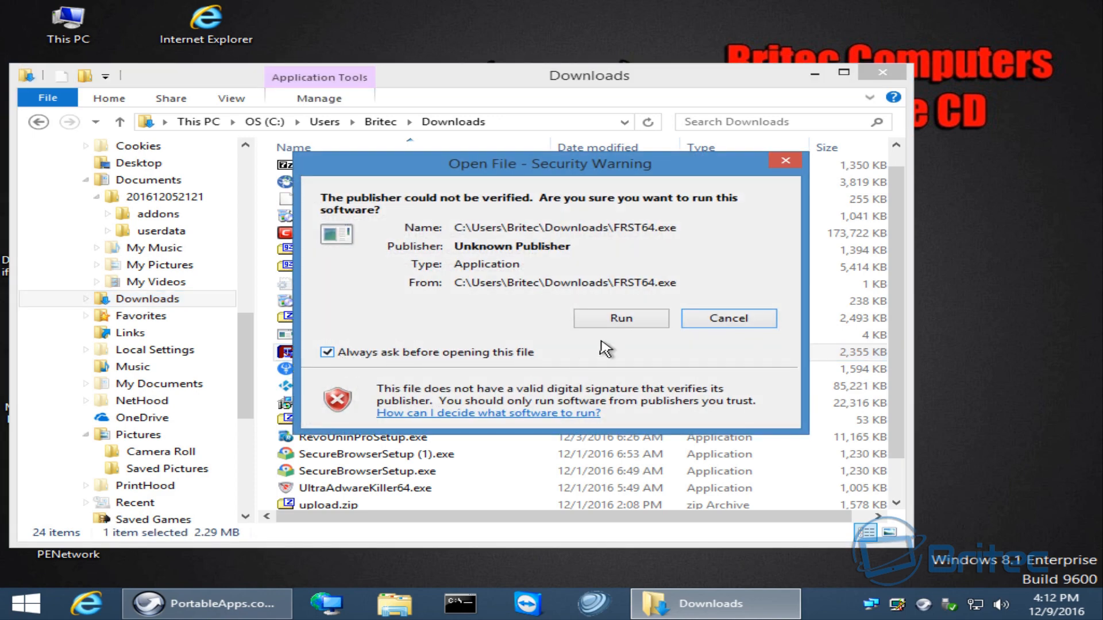
click(620, 317)
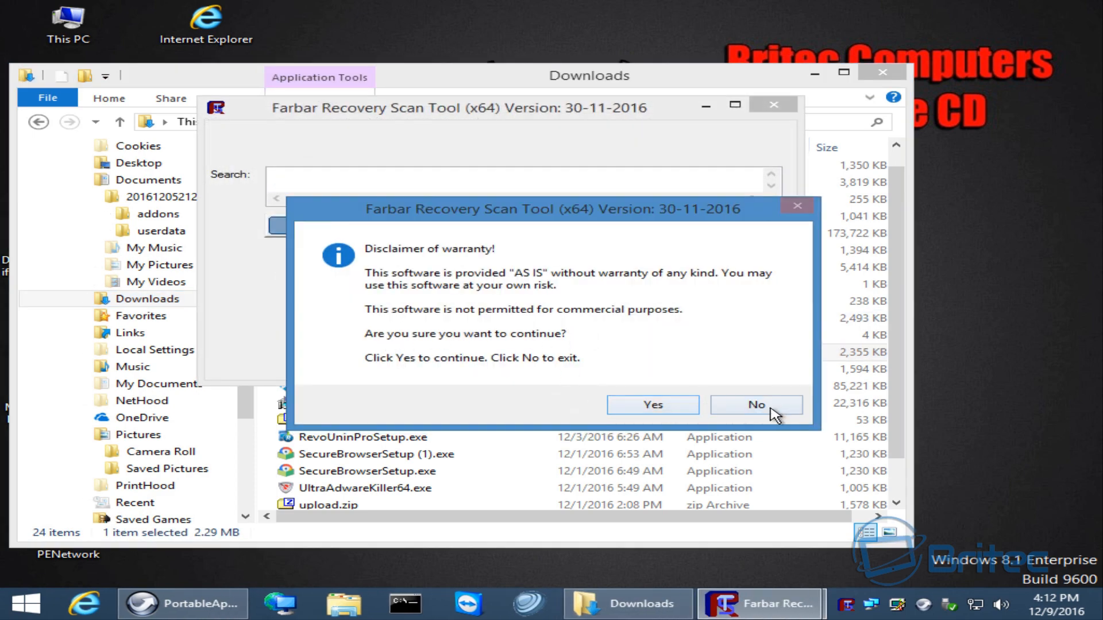
click(755, 405)
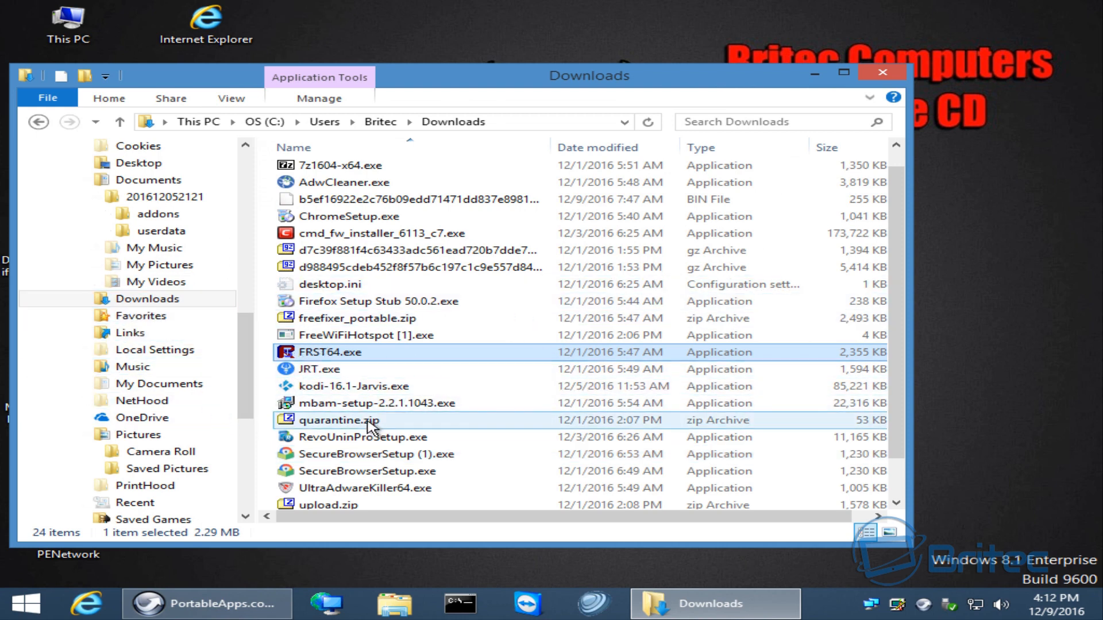
mouse_move(362, 429)
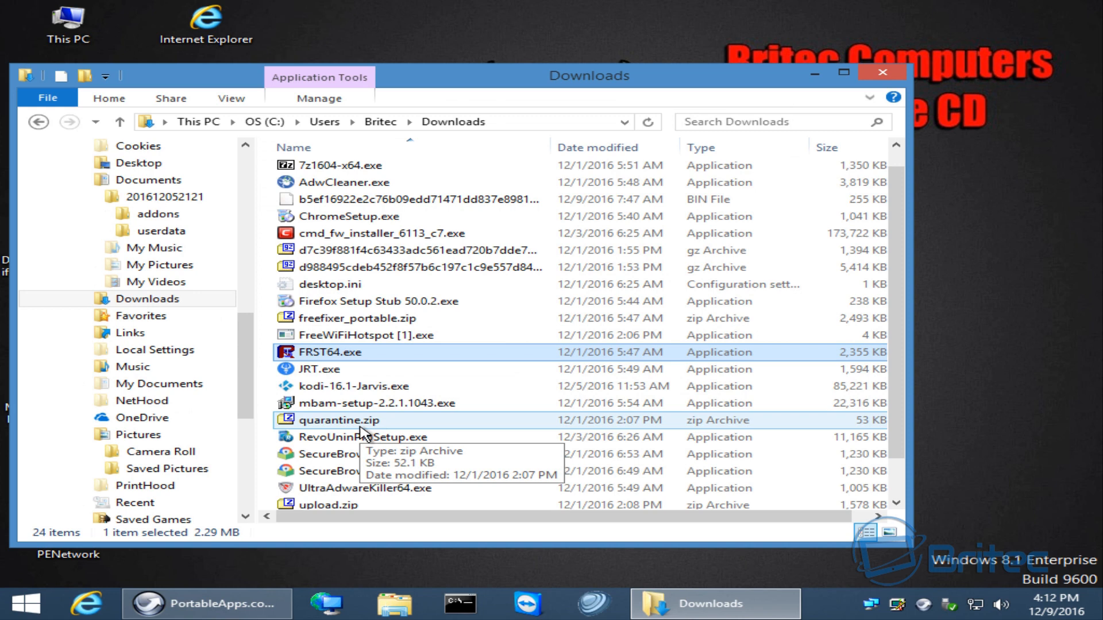
mouse_move(514, 369)
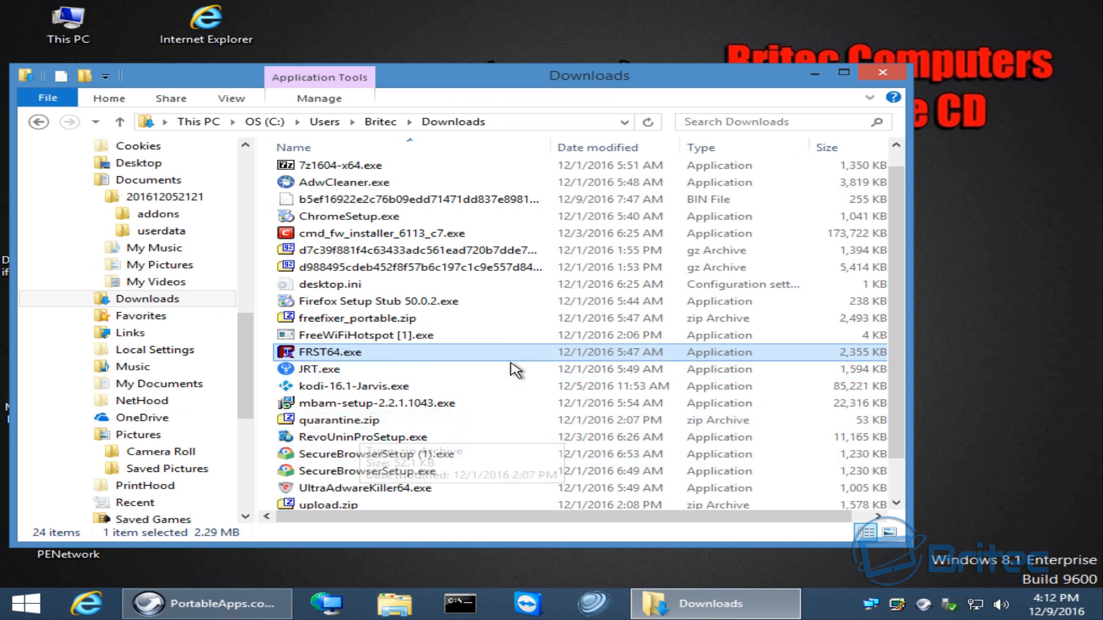
mouse_move(482, 433)
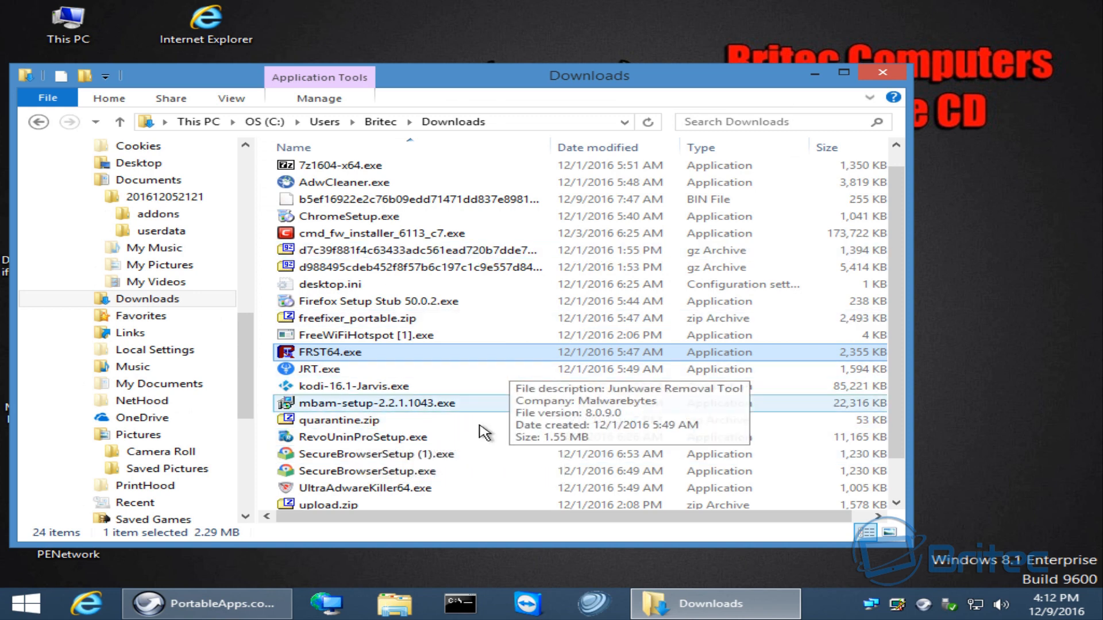
mouse_move(331, 352)
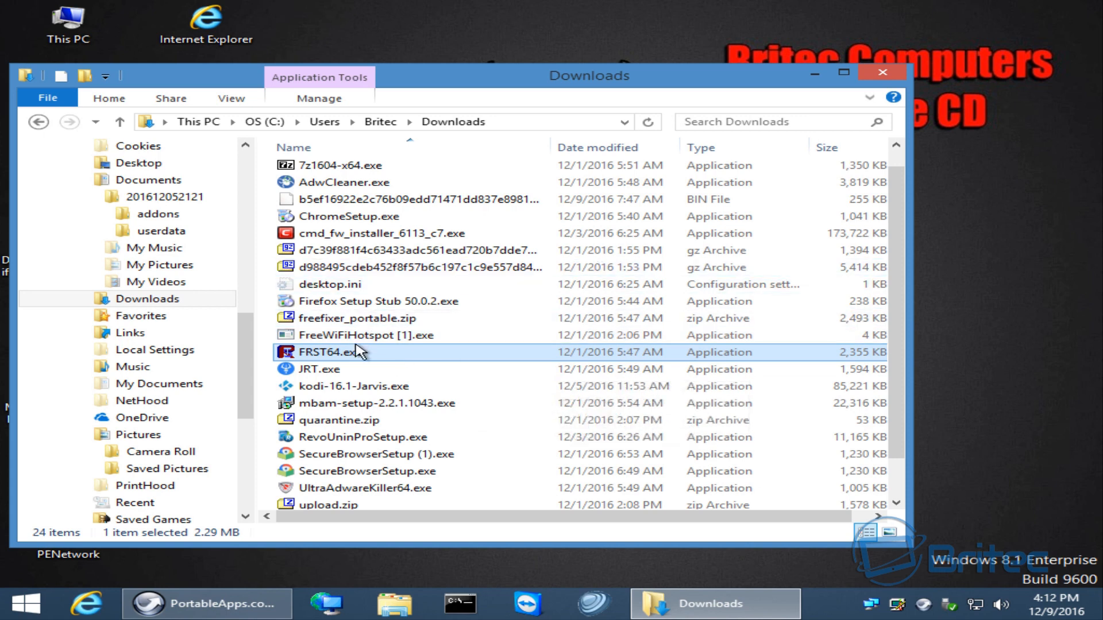
mouse_move(386, 338)
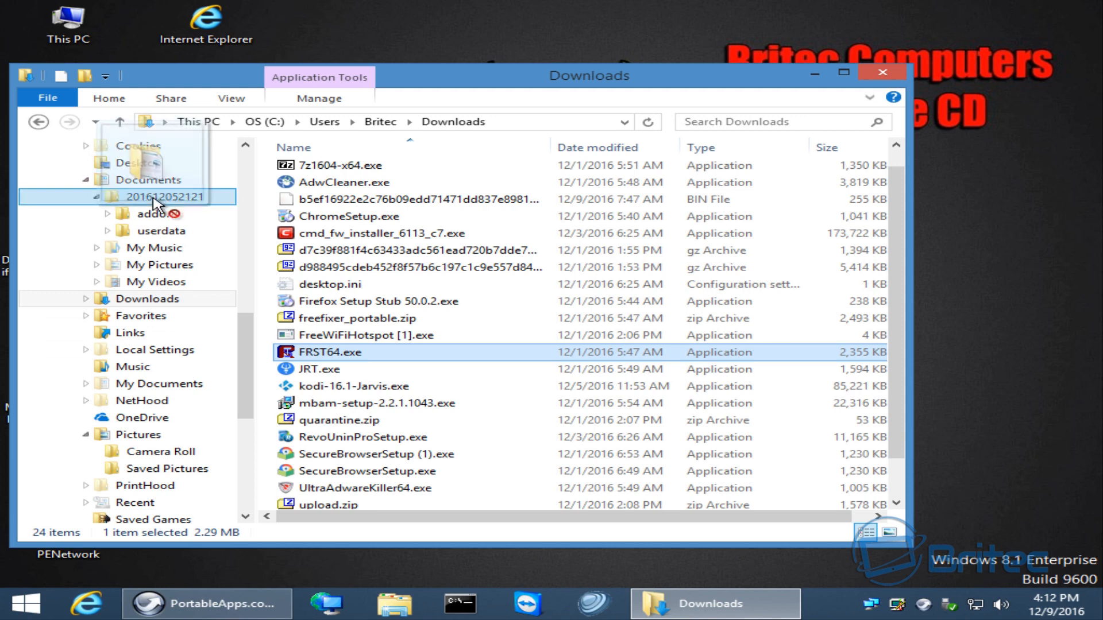
Show the Desktop folder and select GoldenEye.exe and kodi-16.1-Jarvis.exe
click(137, 162)
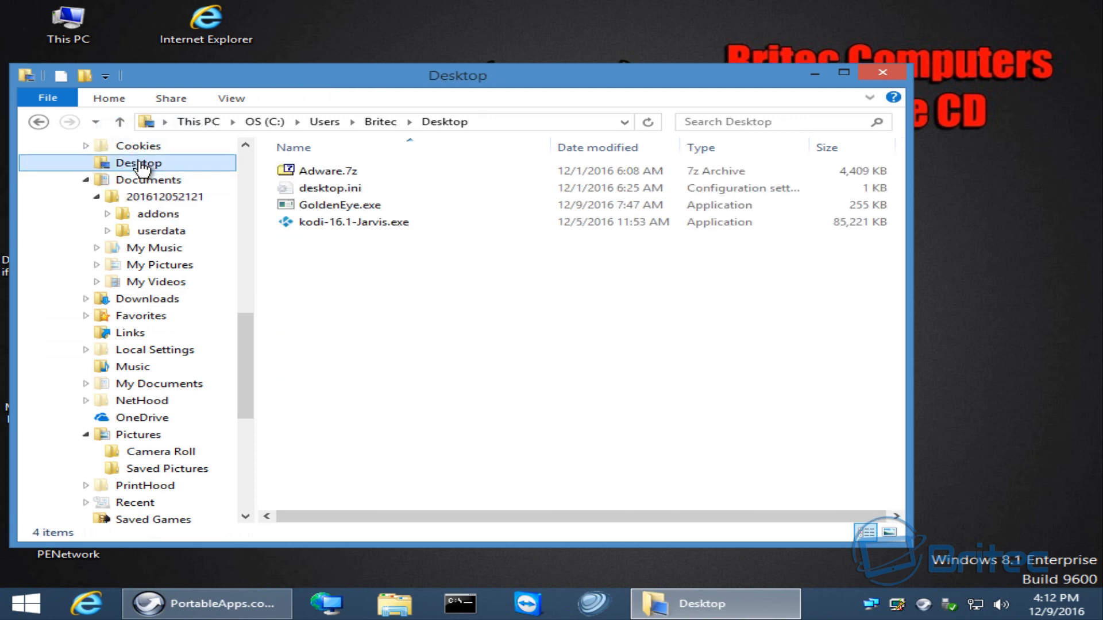
click(340, 204)
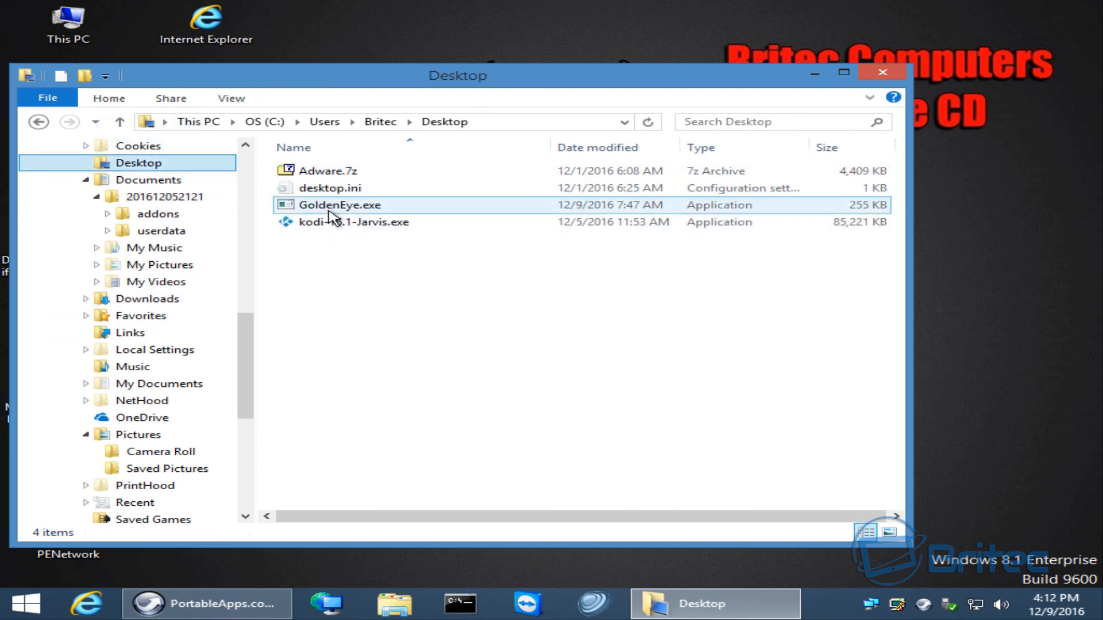
mouse_move(376, 211)
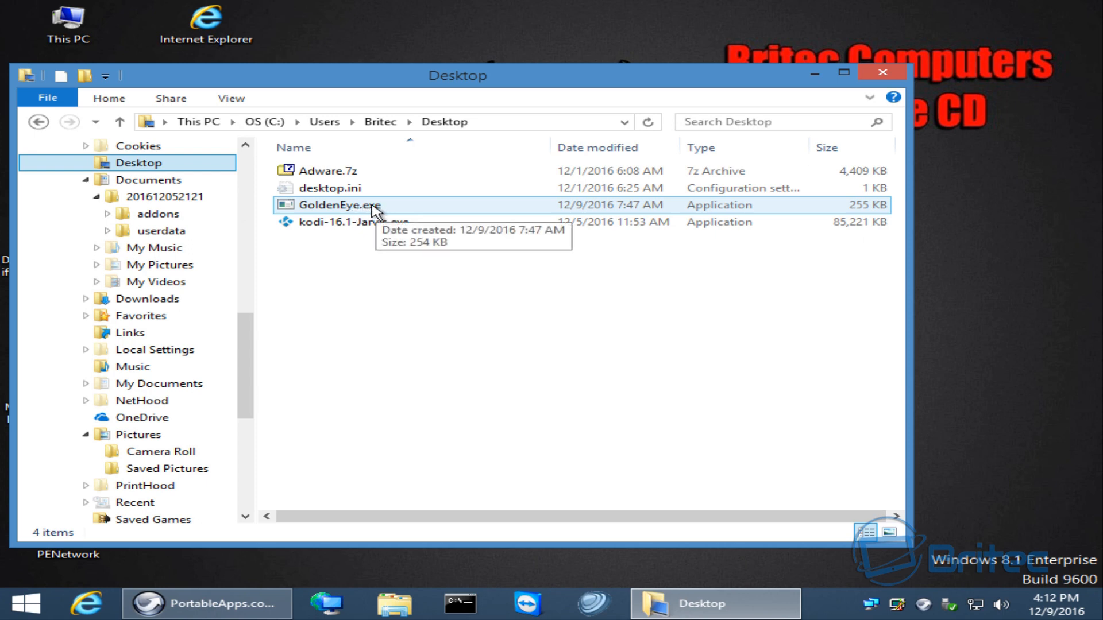
click(354, 222)
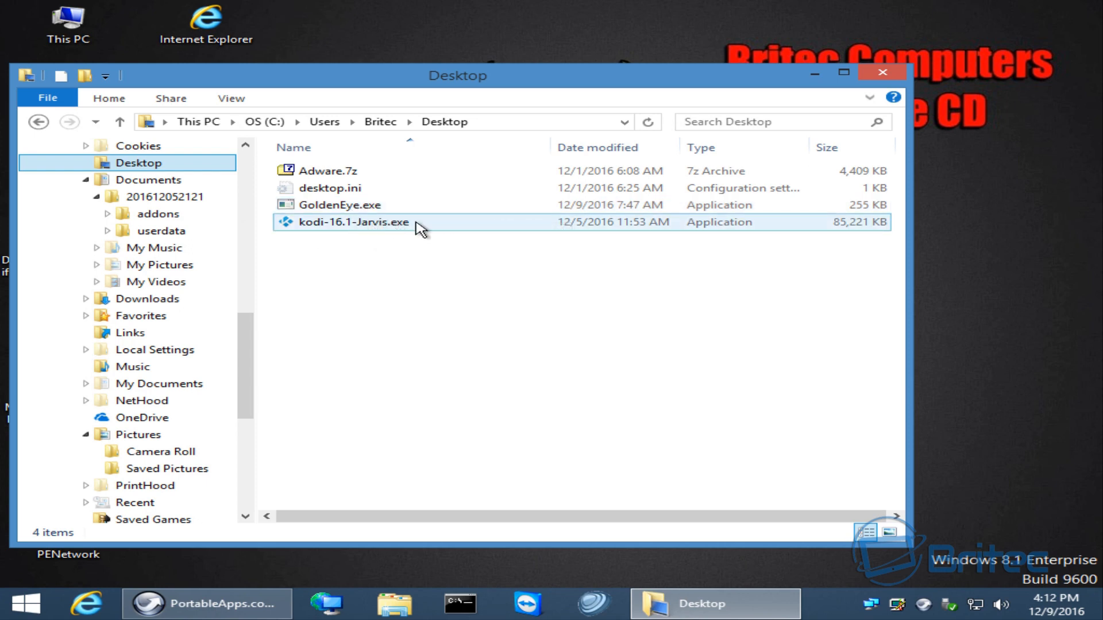
Open Adware.7z in 7-Zip, browse its Adware folder, then close the archive viewer
right_click(327, 170)
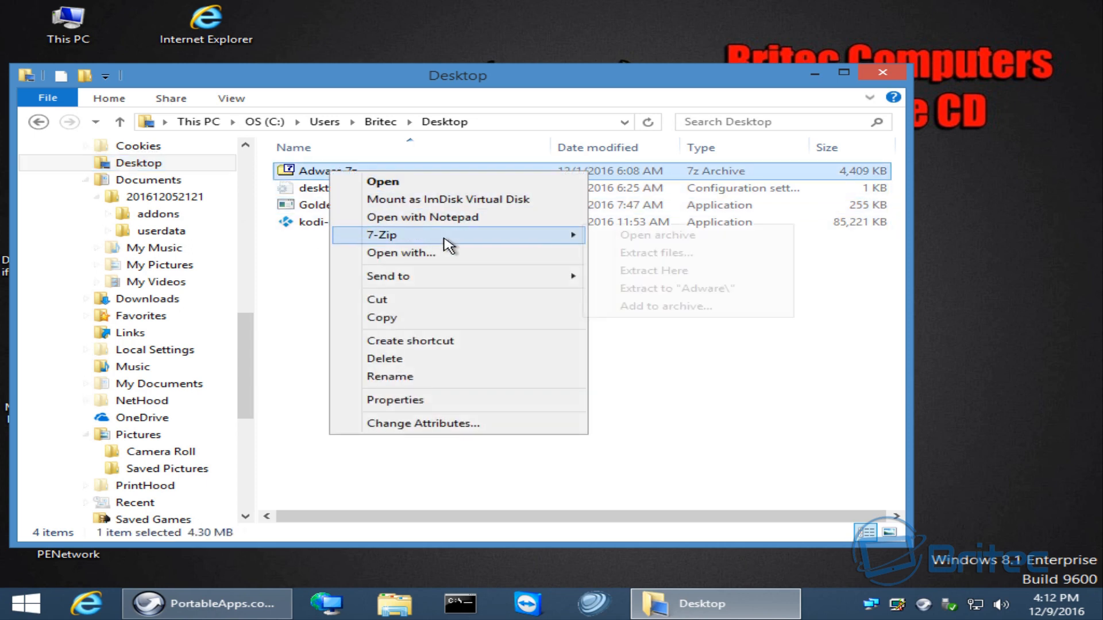
click(656, 235)
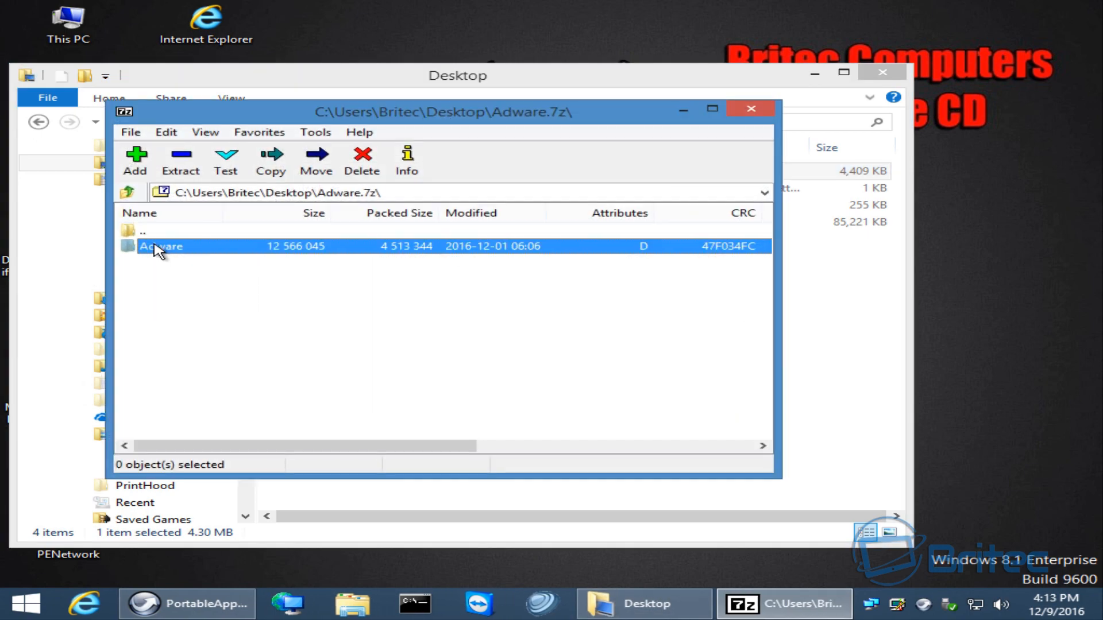
double_click(161, 245)
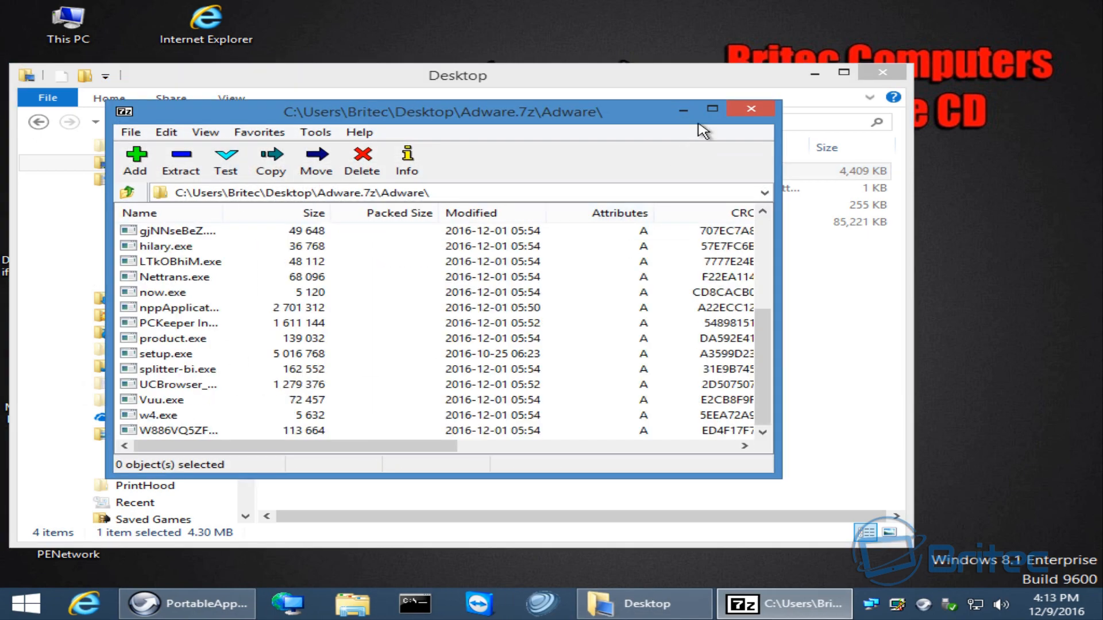
click(749, 109)
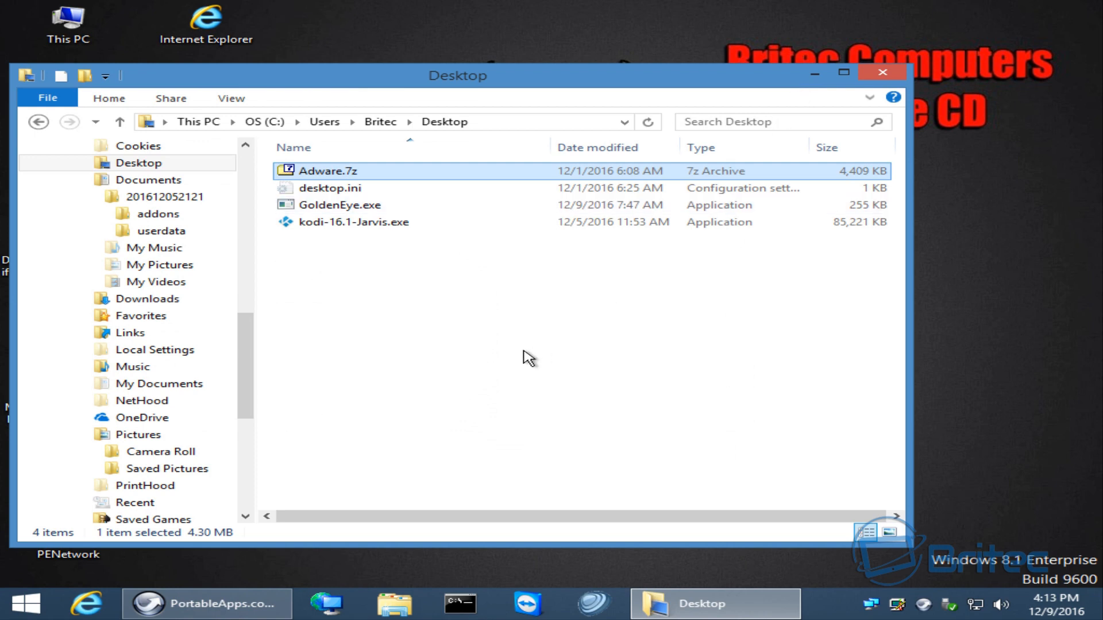
mouse_move(491, 404)
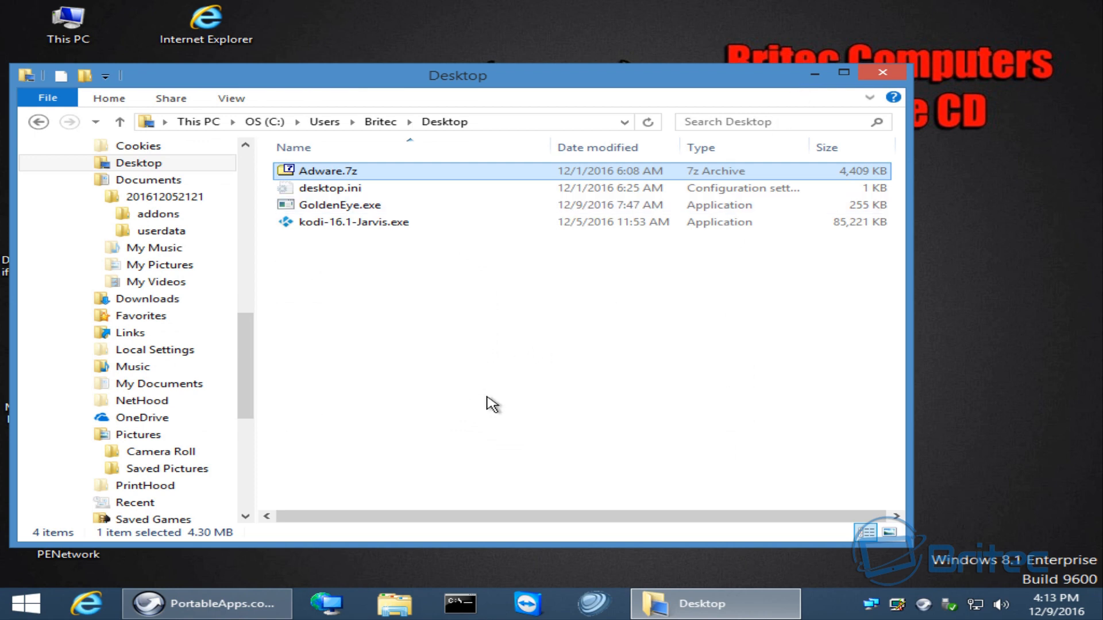